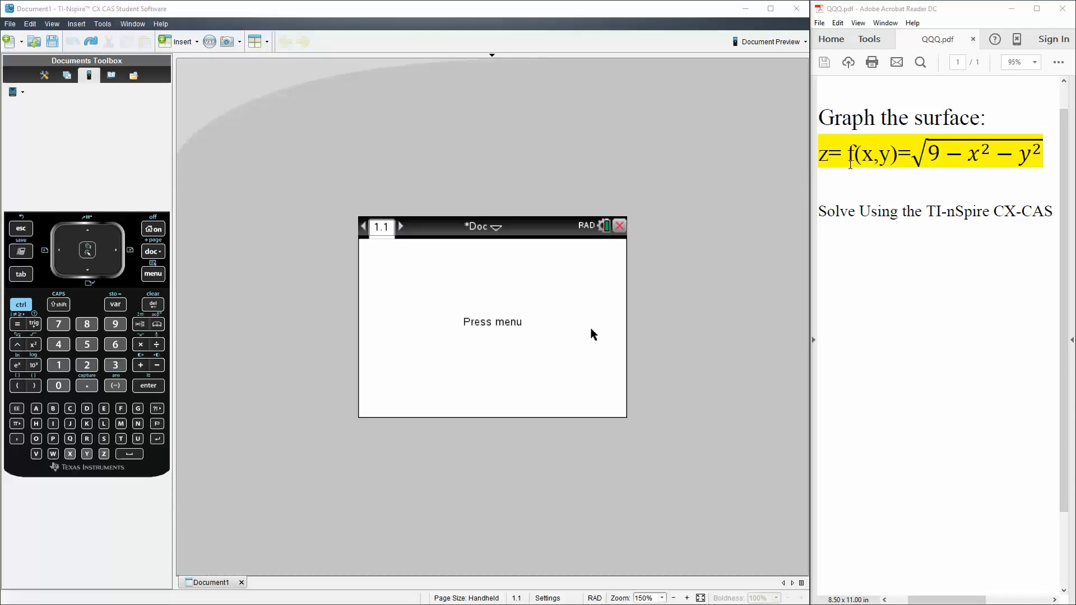
{"action": "mouse_move", "coordinate": [893, 184]}
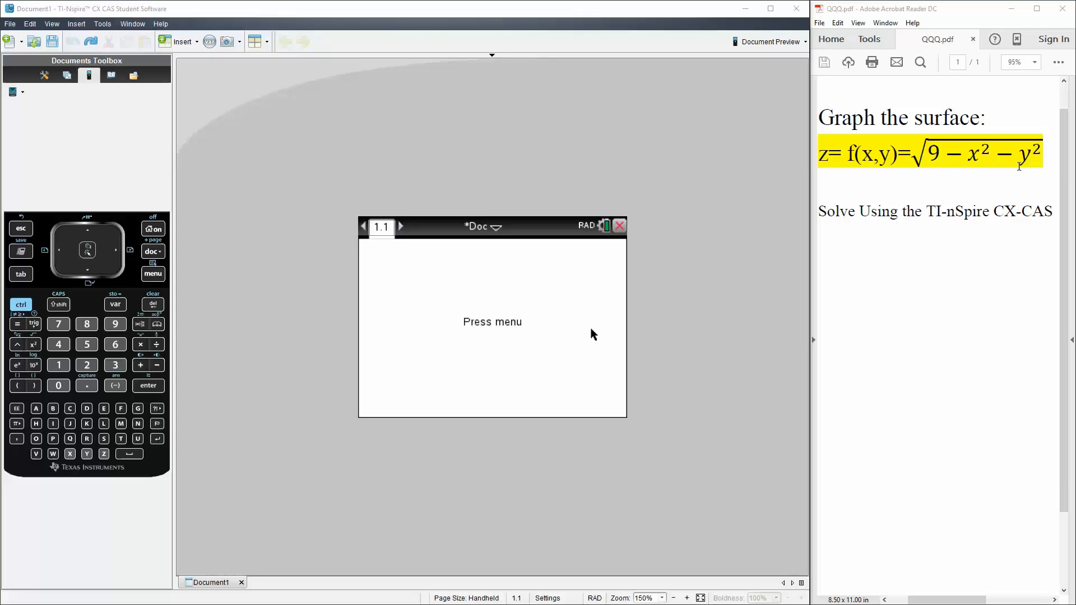
{"action": "mouse_move", "coordinate": [920, 224]}
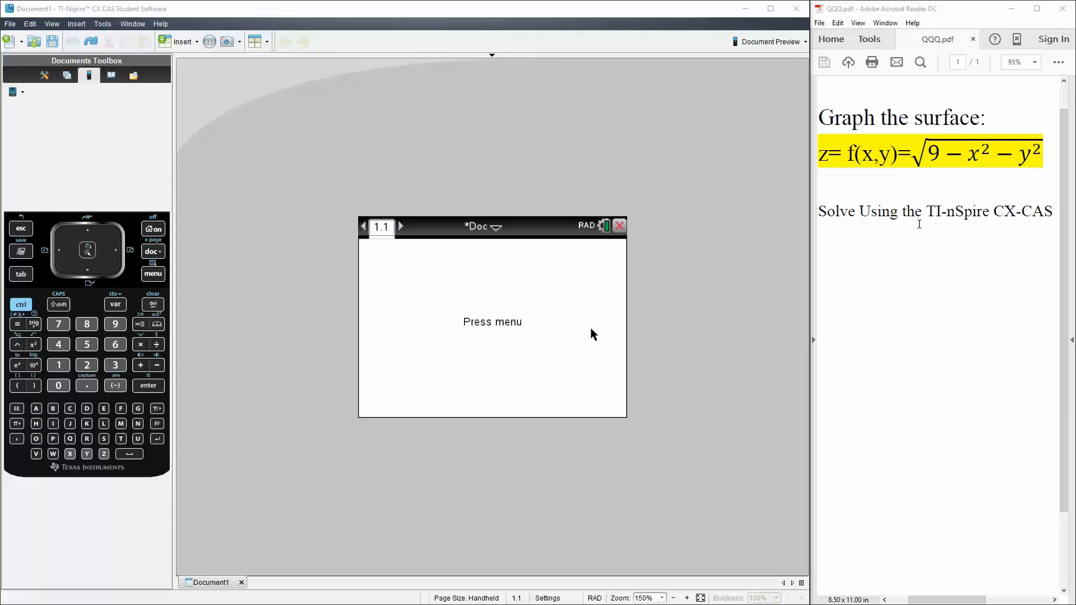
{"action": "mouse_move", "coordinate": [495, 281]}
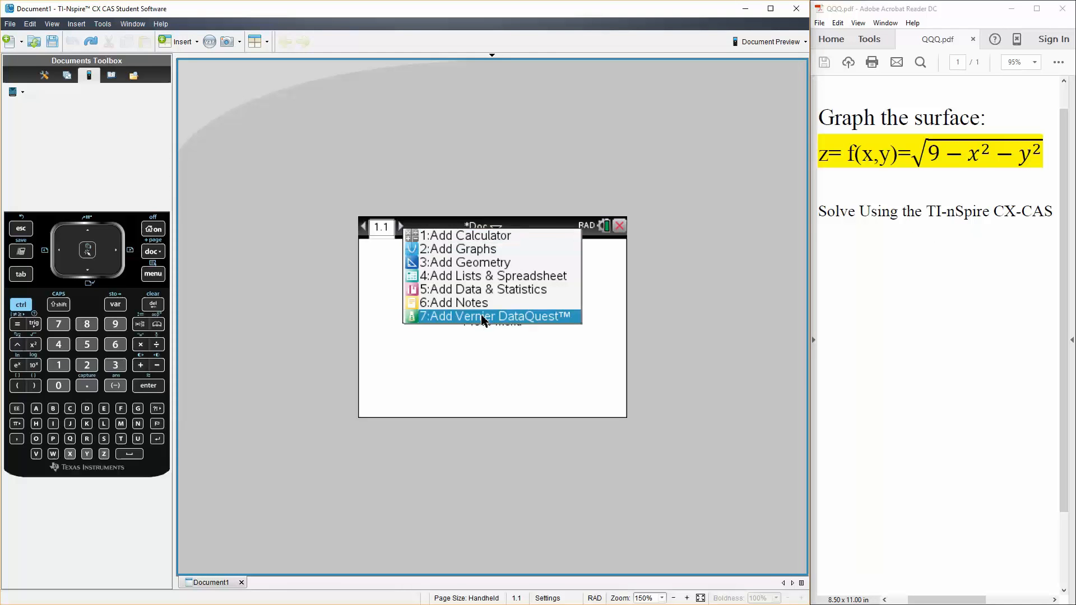
{"action": "mouse_move", "coordinate": [480, 255]}
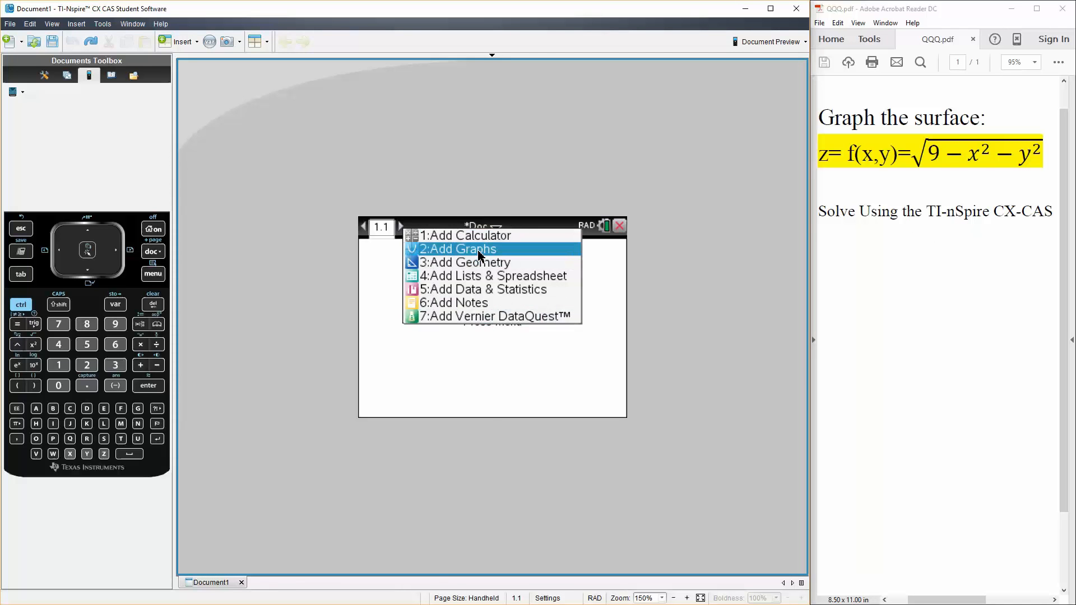
- Add a Graphs page to the empty document
{"action": "left_click", "coordinate": [457, 249]}
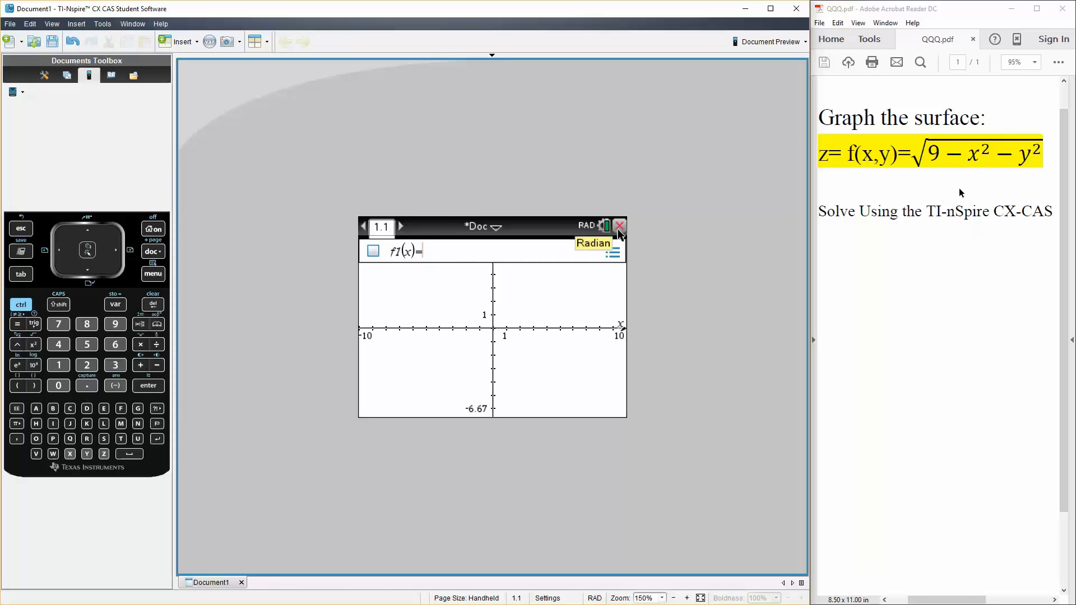
{"action": "mouse_move", "coordinate": [228, 272]}
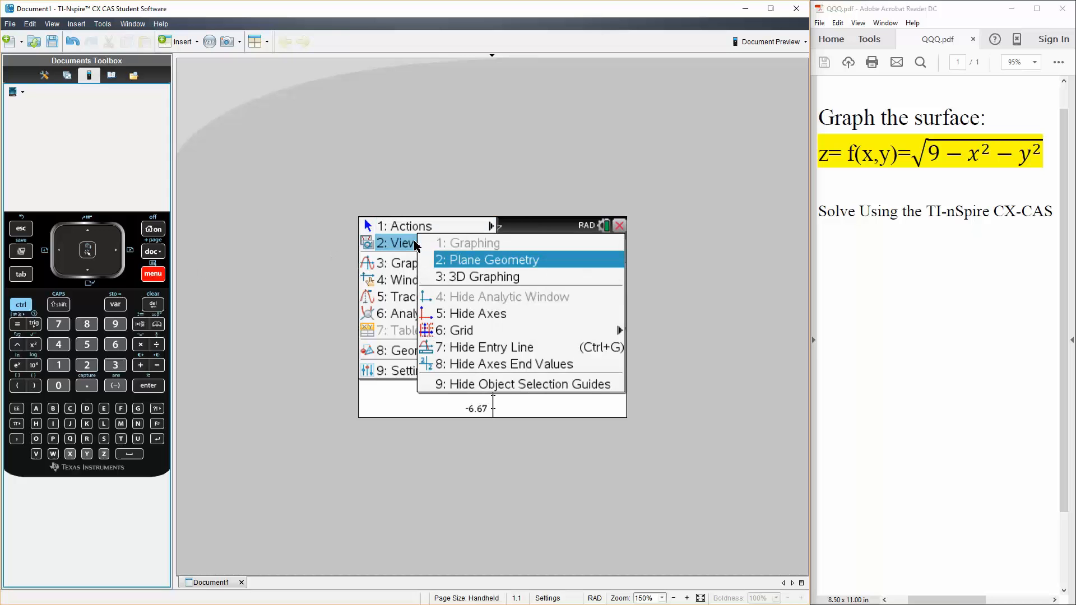
{"action": "mouse_move", "coordinate": [475, 282]}
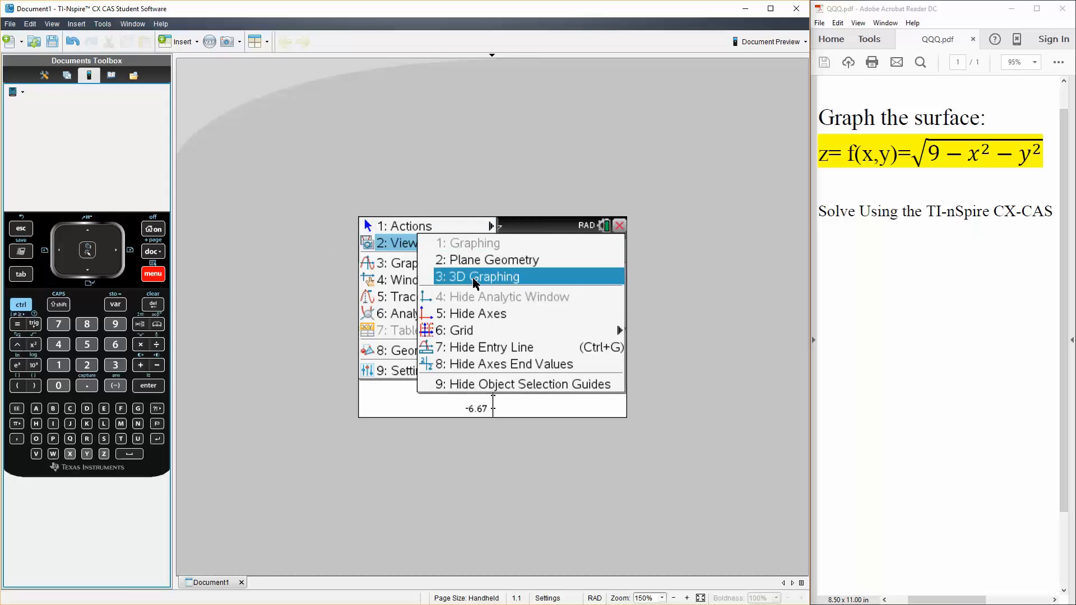
- Switch to 3D graphing and plot z1(x,y)=√(9−x²−y²), rotating the hemisphere to inspect it
{"action": "left_click", "coordinate": [482, 277]}
{"action": "type", "text": "√9−x"}
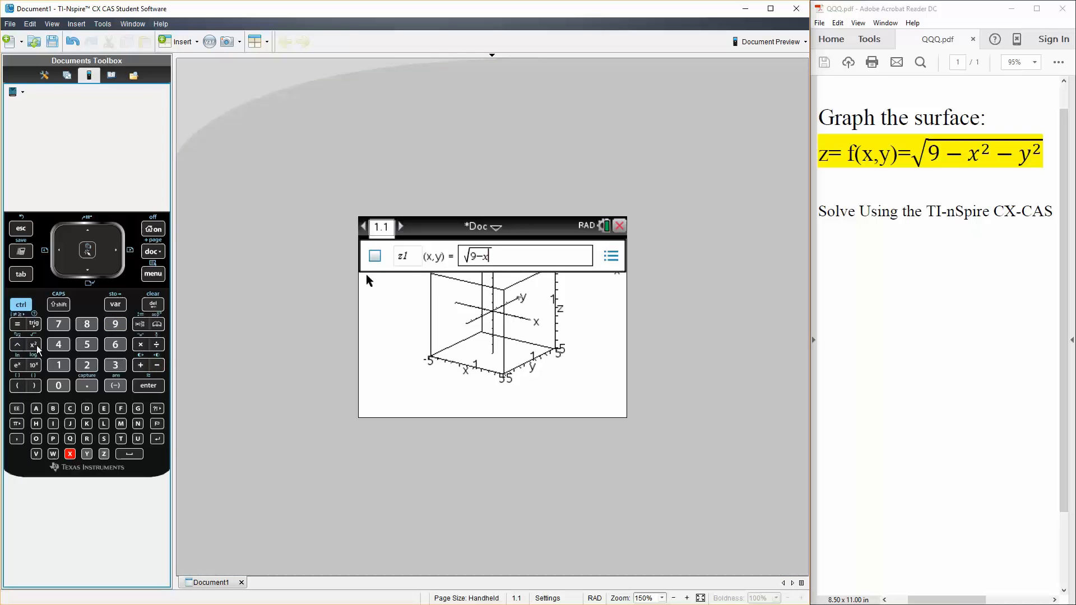
{"action": "left_click", "coordinate": [156, 365]}
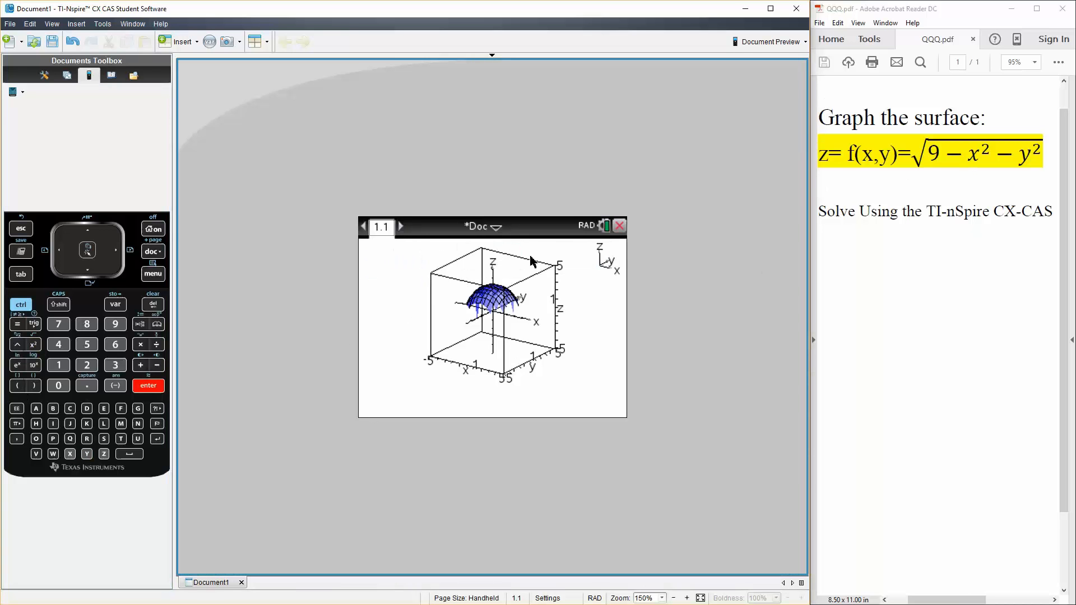
{"action": "left_click_drag", "start_coordinate": [528, 264], "coordinate": [514, 326]}
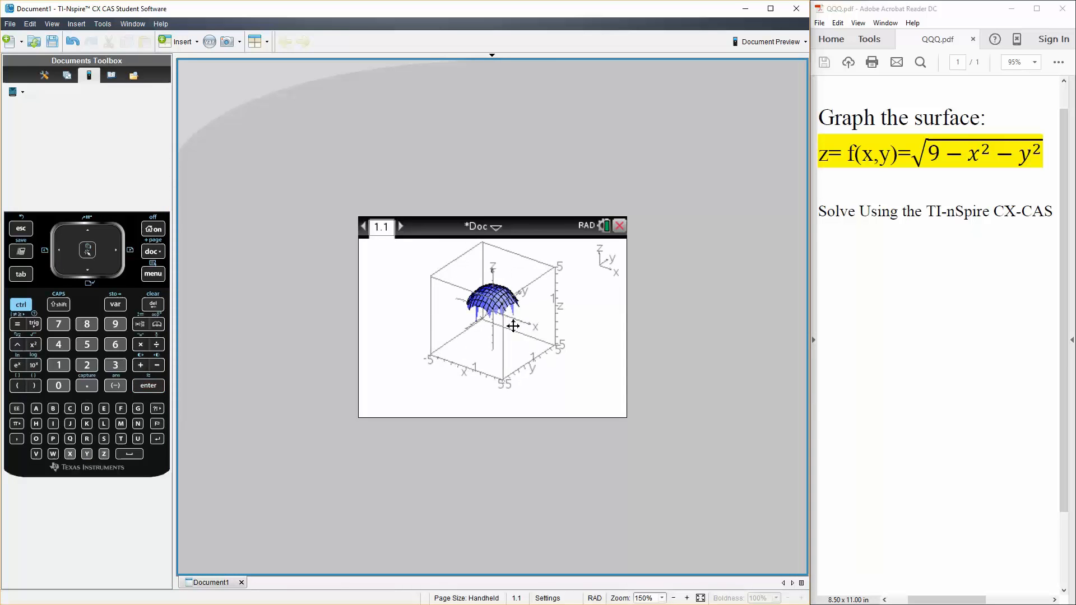
{"action": "left_click_drag", "start_coordinate": [513, 326], "coordinate": [494, 319]}
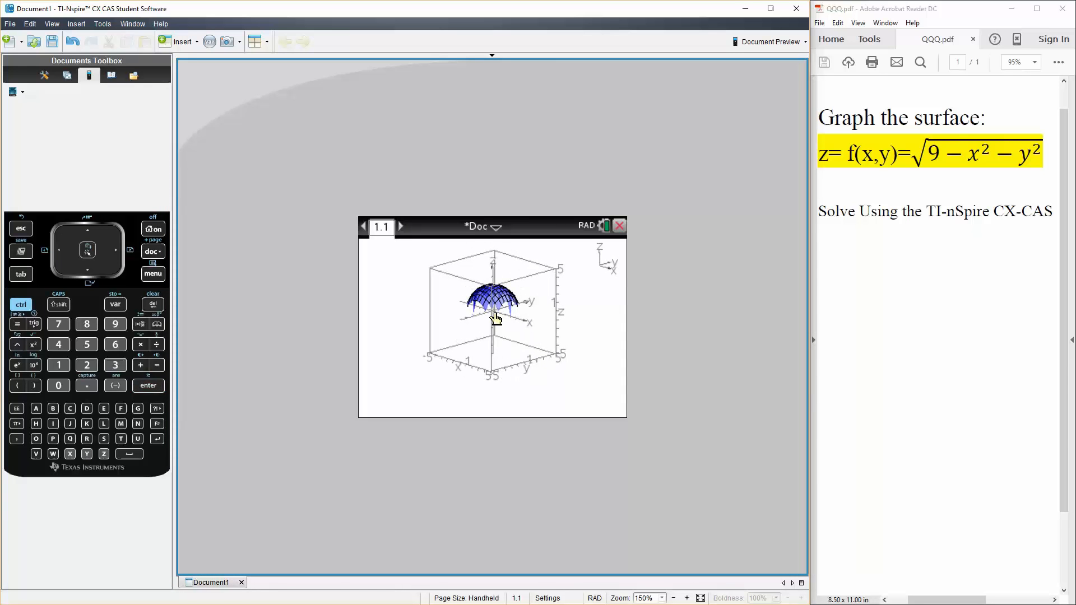
{"action": "left_click", "coordinate": [153, 274]}
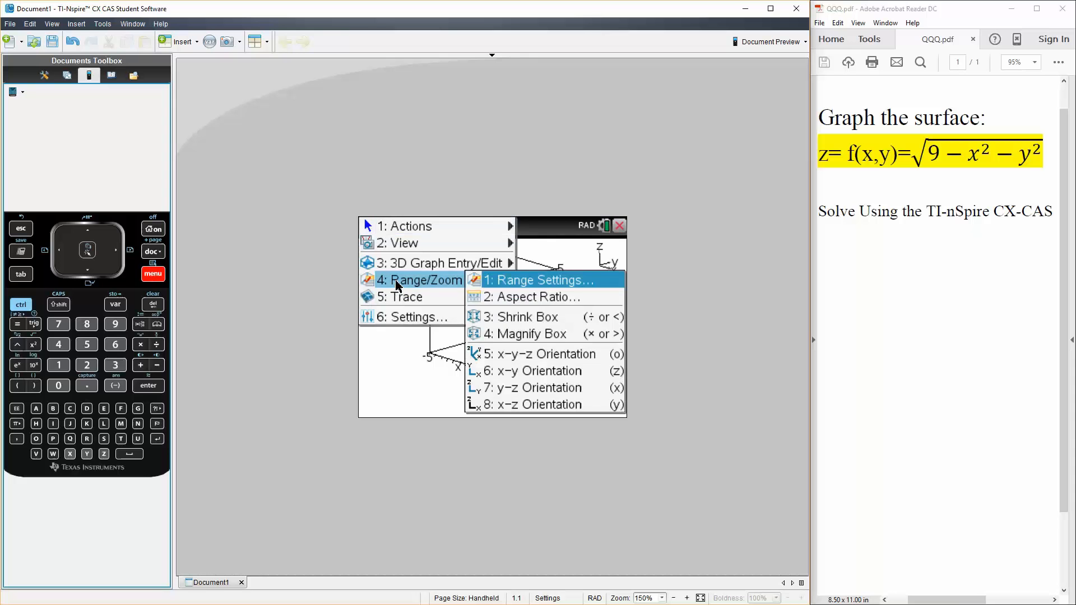
- Set the 3D range to −3.1 to 3.1 on x, y and z, then tilt the hemisphere into view
{"action": "left_click", "coordinate": [538, 281]}
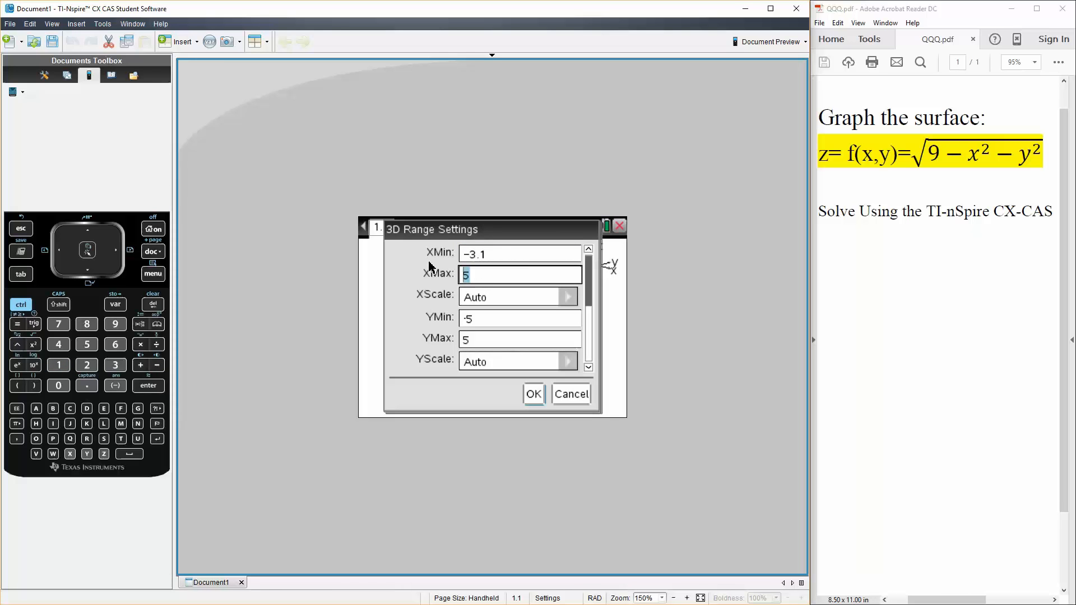
{"action": "type", "text": "3.1"}
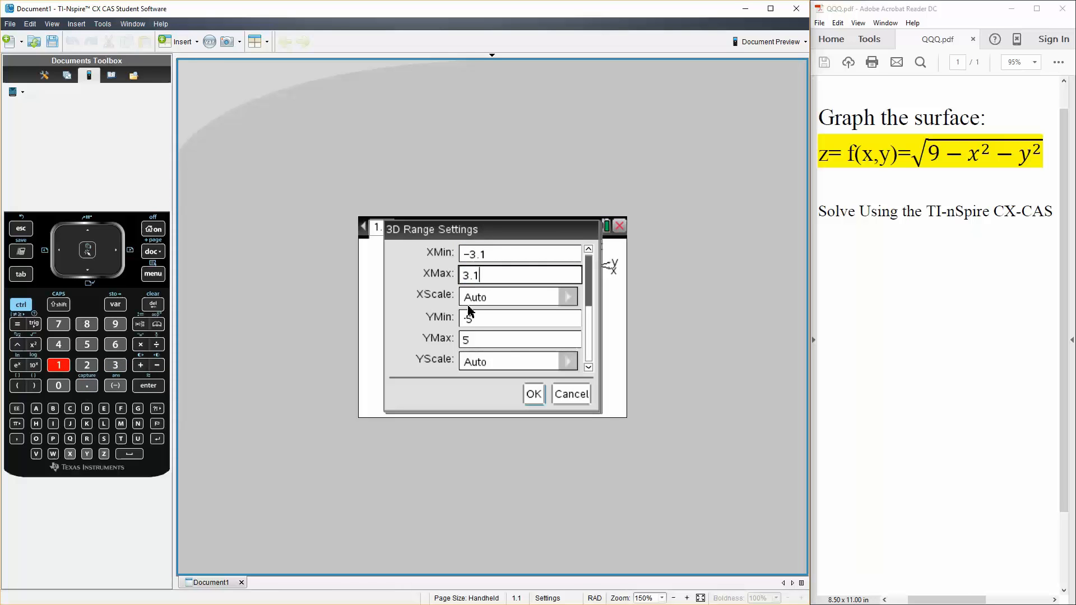
{"action": "left_click", "coordinate": [518, 318]}
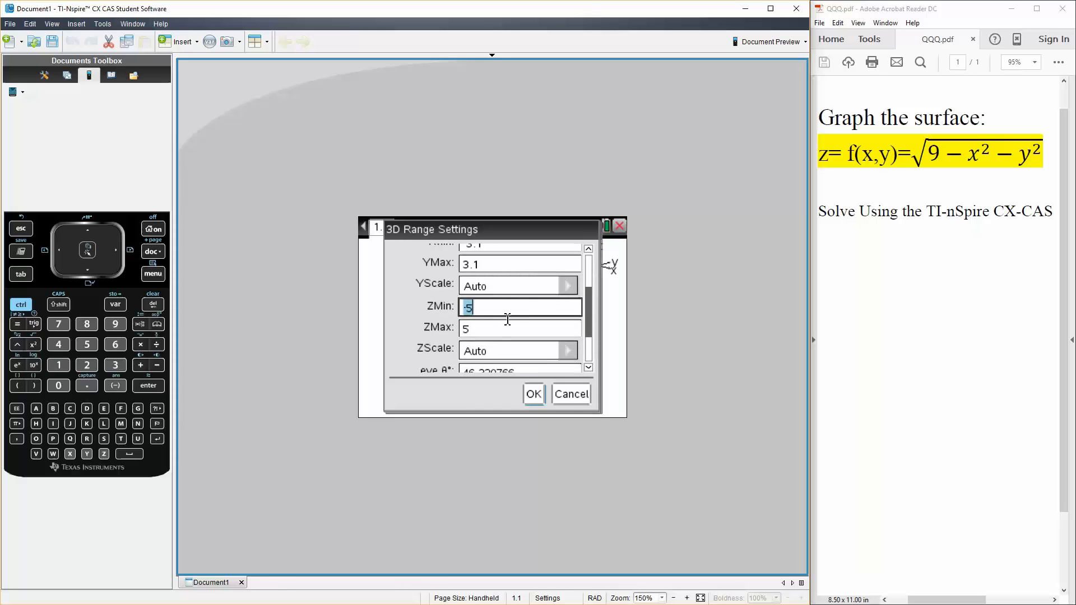
{"action": "mouse_move", "coordinate": [428, 302]}
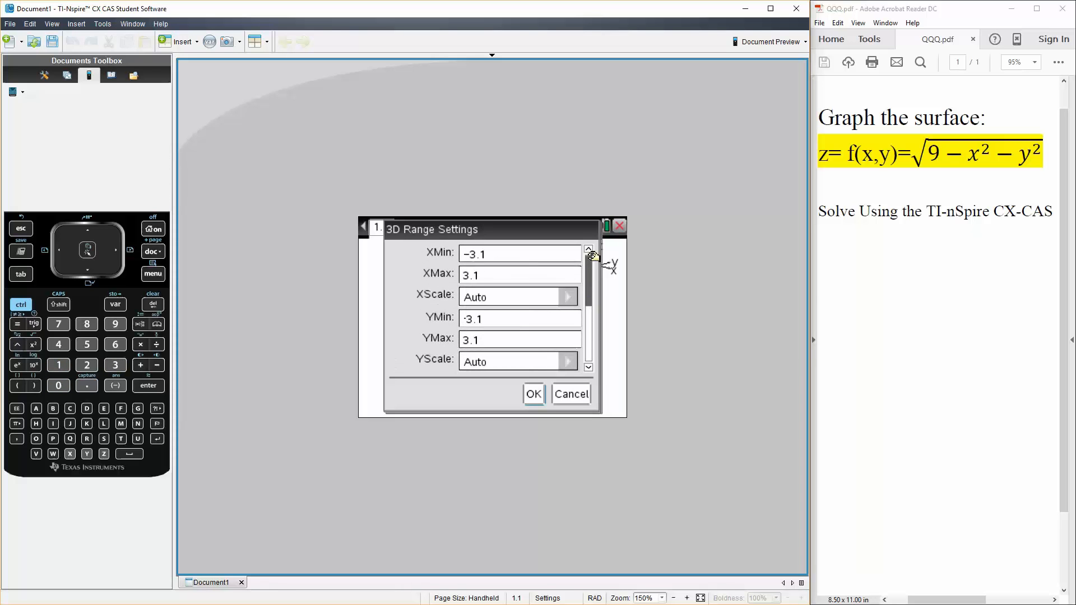
{"action": "left_click", "coordinate": [534, 395]}
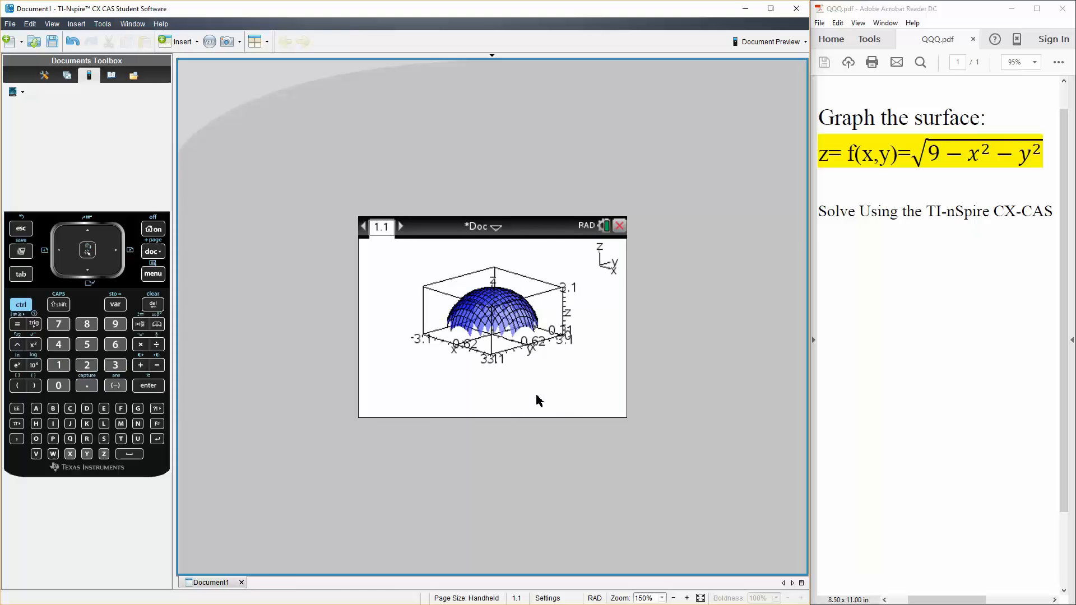
{"action": "left_click_drag", "start_coordinate": [491, 316], "coordinate": [473, 275]}
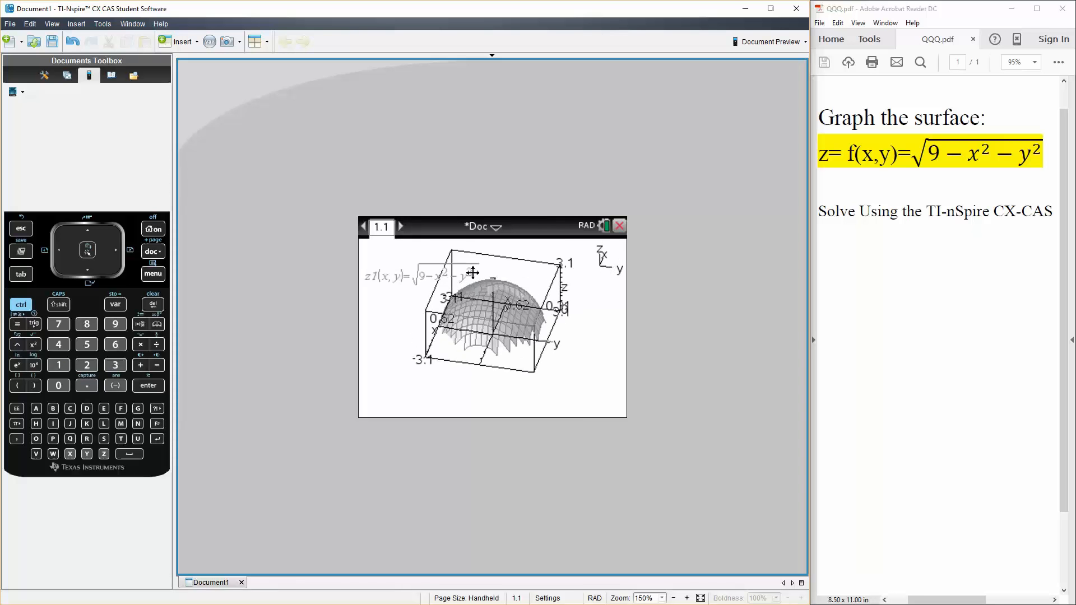